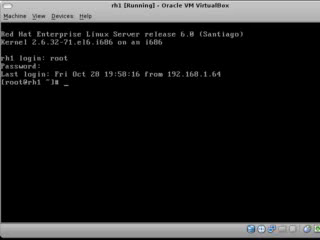
- Log in as root and check disk usage (df -h) and vg1's 7.80 GiB details
{"action": "type", "text": "df -h"}
{"action": "type", "text": "vgdisplay"}
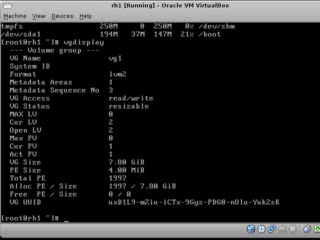
- List vg1's logical volumes and all partitions, revealing unpartitioned 8589 MB /dev/sdb
{"action": "type", "text": "lvd"}
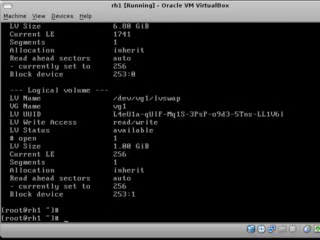
{"action": "type", "text": "fdisk -"}
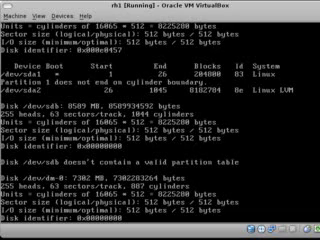
{"action": "scroll", "scroll_direction": "down", "scroll_amount": 3}
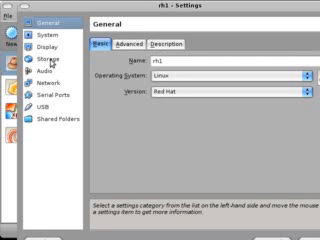
- Open the rh1 VM's settings and view its Storage configuration
{"action": "left_click", "coordinate": [50, 35]}
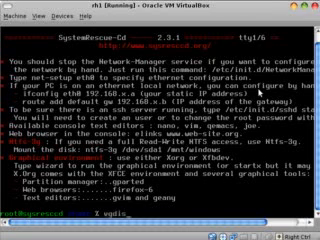
- In SystemRescueCd, review vg1 and mounted filesystems, then change directory to /mnt
{"action": "type", "text": "vgdisplay"}
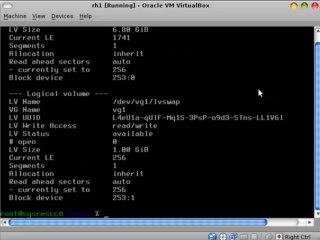
{"action": "type", "text": "df -h"}
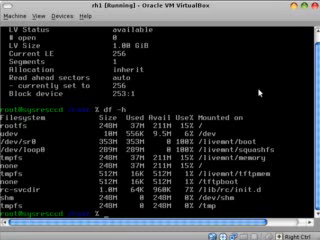
{"action": "type", "text": "cd /mnt"}
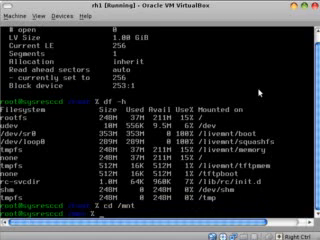
- Create primary partition /dev/sdb1 of type 8e (Linux LVM) and write the table
{"action": "type", "text": "mkd"}
{"action": "type", "text": "pvcreate"}
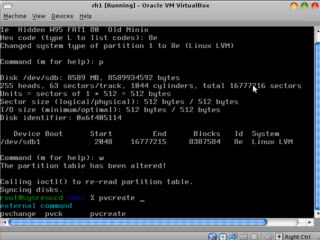
{"action": "type", "text": "/dev/sdb1 vg1"}
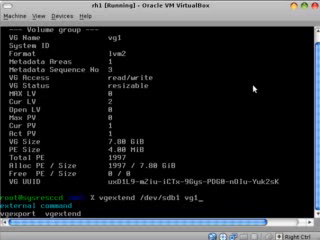
- Make /dev/sdb1 a physical volume and add it to vg1 with vgextend
{"action": "key", "text": "Return"}
{"action": "type", "text": "lvdisplay"}
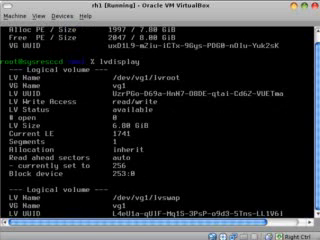
- Scroll the lvdisplay output to review lvroot (6.80 GiB) and lvswap (1.00 GiB)
{"action": "scroll", "scroll_direction": "down", "scroll_amount": 3}
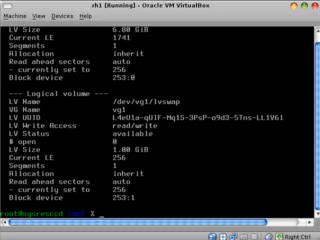
- Confirm vg1 now totals 15.80 GiB with 2047 free extents (8.00 GiB)
{"action": "type", "text": "vgdisplay"}
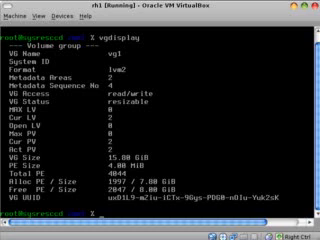
{"action": "type", "text": "lvextend -l"}
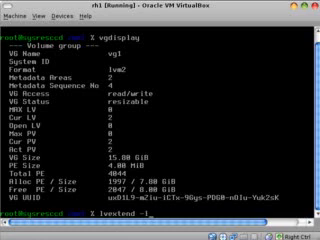
- Try extending /dev/vg1/lvroot by 2047 extents with lvextend
{"action": "type", "text": "20"}
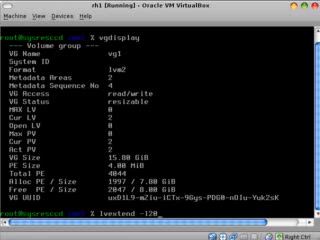
{"action": "type", "text": "047"}
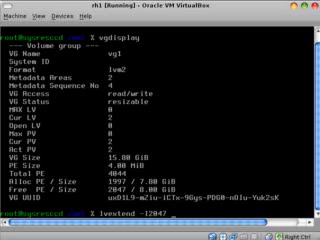
{"action": "type", "text": "/dev/vg1/lvroot"}
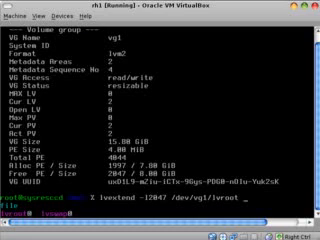
{"action": "key", "text": "Return"}
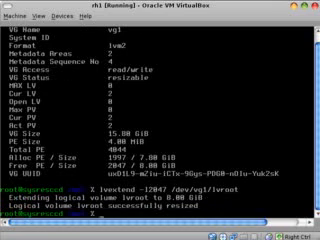
- Recheck free extents and extend lvroot by 1741 extents to 14.80 GiB
{"action": "type", "text": "lv"}
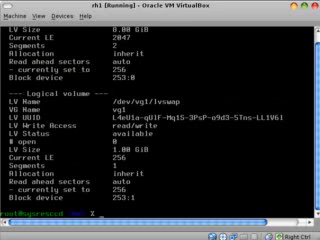
{"action": "type", "text": "vgdisplay"}
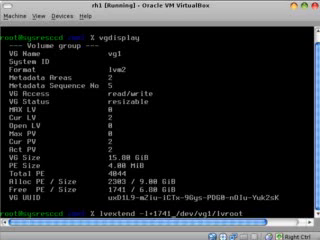
{"action": "key", "text": "Return"}
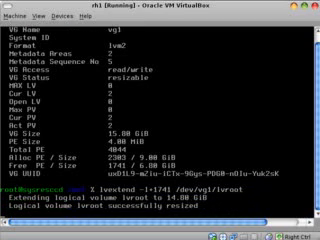
{"action": "type", "text": "vgdisplay"}
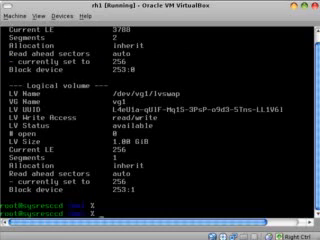
- Force-check /dev/vg1/lvroot with e2fsck -f, then resize2fs it to 3878912 blocks
{"action": "type", "text": "e2fsck -f /dev/vg1/lv"}
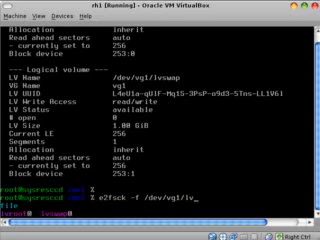
{"action": "type", "text": "root"}
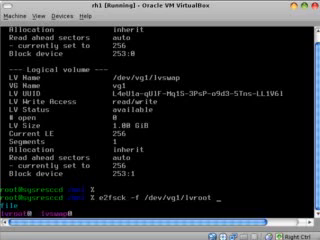
{"action": "key", "text": "Return"}
{"action": "type", "text": "resize2fs /dev/vg1/lvroot"}
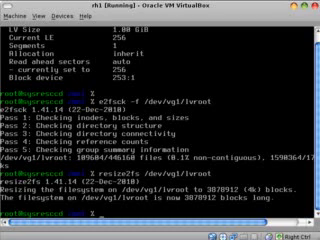
- Mount lvroot at /mnt/root, confirm 15G total with df -h, then unmount it
{"action": "type", "text": "mkdir root"}
{"action": "type", "text": "df -h"}
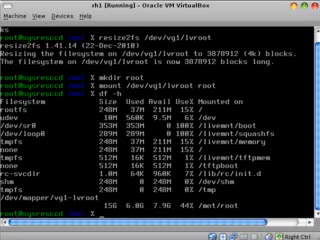
{"action": "type", "text": "umoun"}
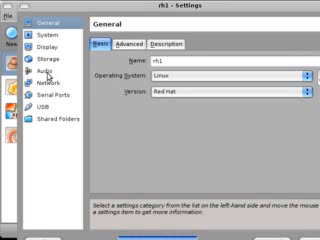
- Review rh1's Settings categories, close the dialog, and restart the VM
{"action": "left_click", "coordinate": [40, 57]}
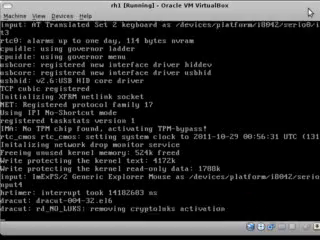
- Watch boot messages showing vg1/lvroot at 14.80 GiB until the login prompt appears
{"action": "scroll", "scroll_direction": "down", "scroll_amount": 3}
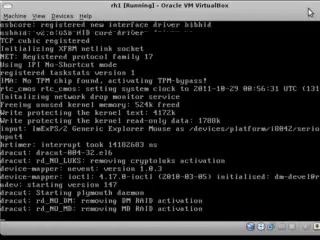
{"action": "scroll", "scroll_direction": "down", "scroll_amount": 3}
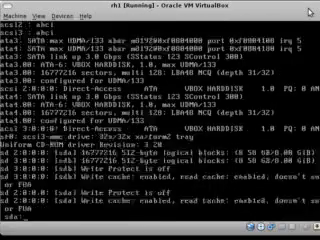
{"action": "scroll", "scroll_direction": "down", "scroll_amount": 3}
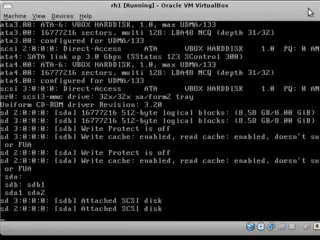
{"action": "scroll", "scroll_direction": "down", "scroll_amount": 3}
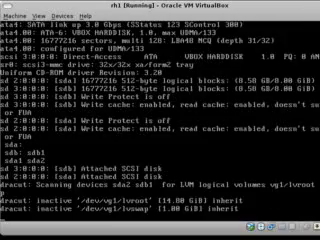
{"action": "scroll", "scroll_direction": "down", "scroll_amount": 3}
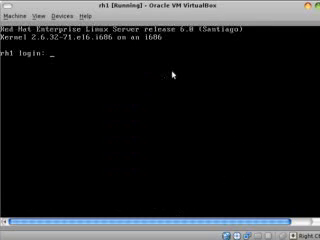
- Log in as root and check df -h, vgdisplay and lvdisplay for lvroot at 14.80 GiB
{"action": "type", "text": "root"}
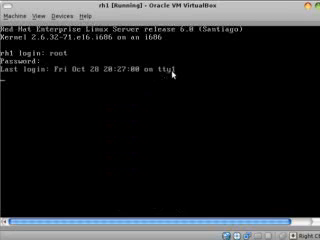
{"action": "type", "text": "df -h"}
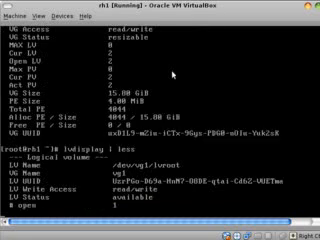
{"action": "scroll", "scroll_direction": "down", "scroll_amount": 3}
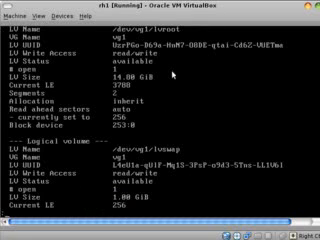